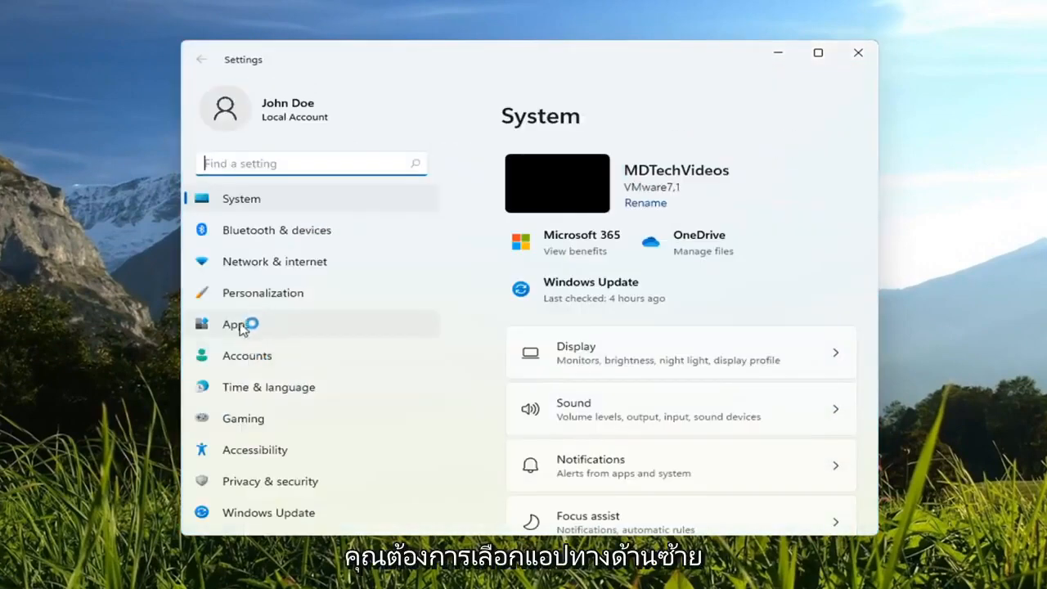
Step: Go to the Apps page of Settings
left_click(236, 324)
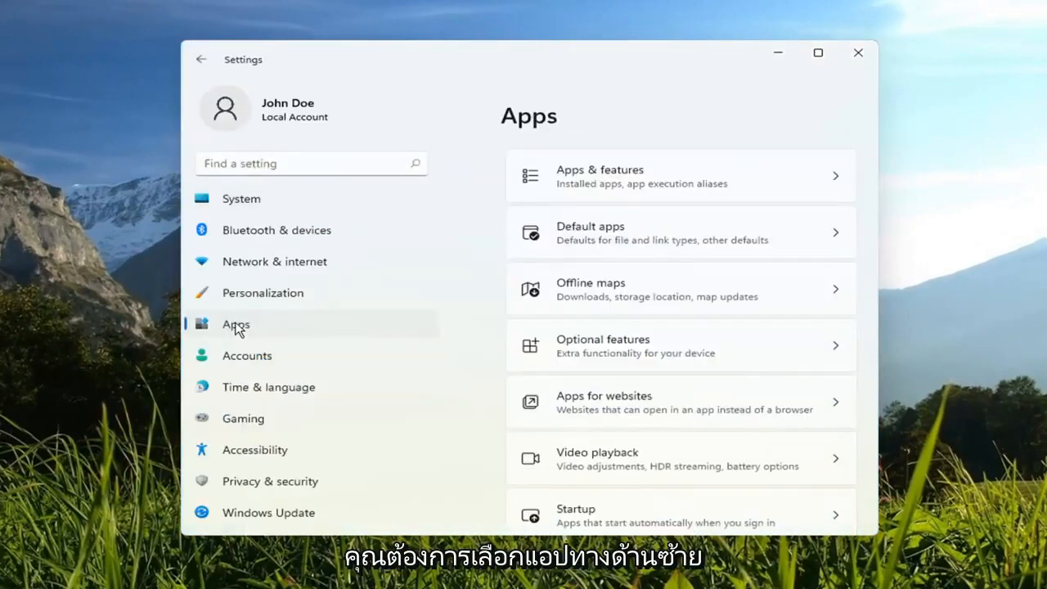
mouse_move(605, 357)
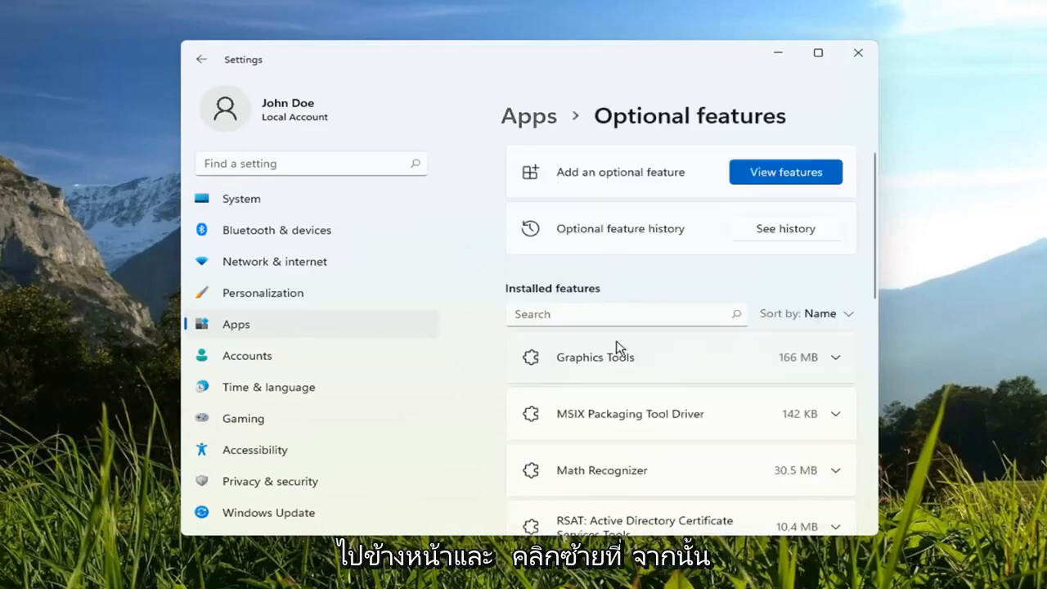
mouse_move(646, 139)
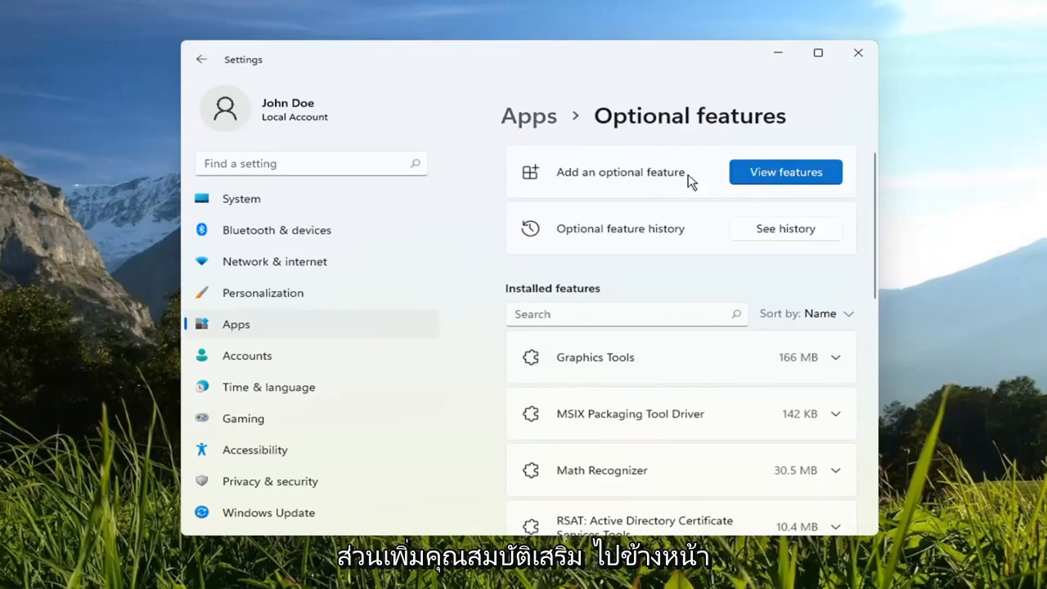
Step: Search 'internet explorer' in View features, select Internet Explorer mode and continue to the summary
left_click(785, 172)
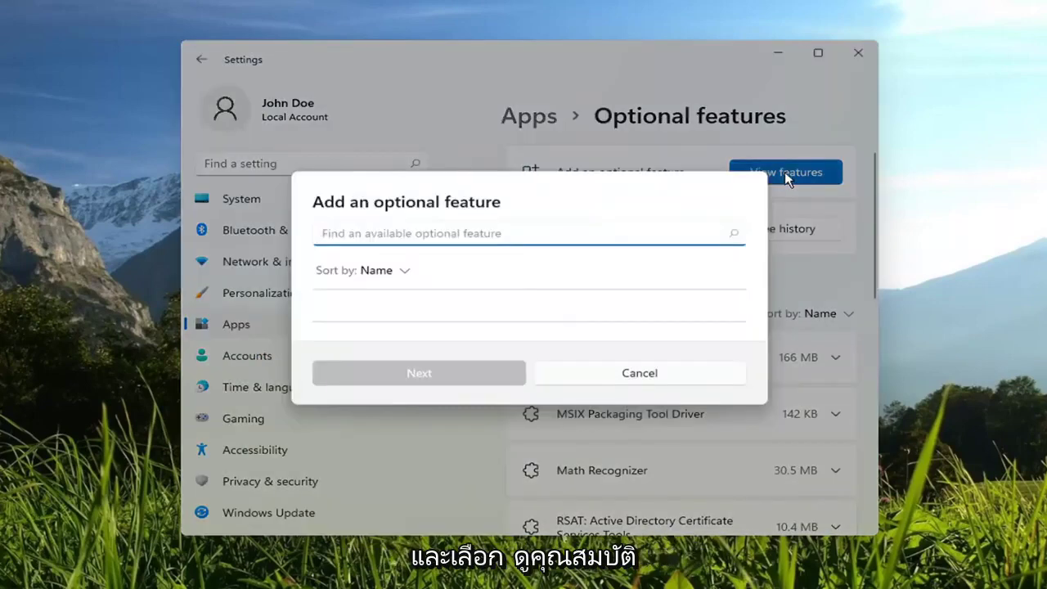
type("internet")
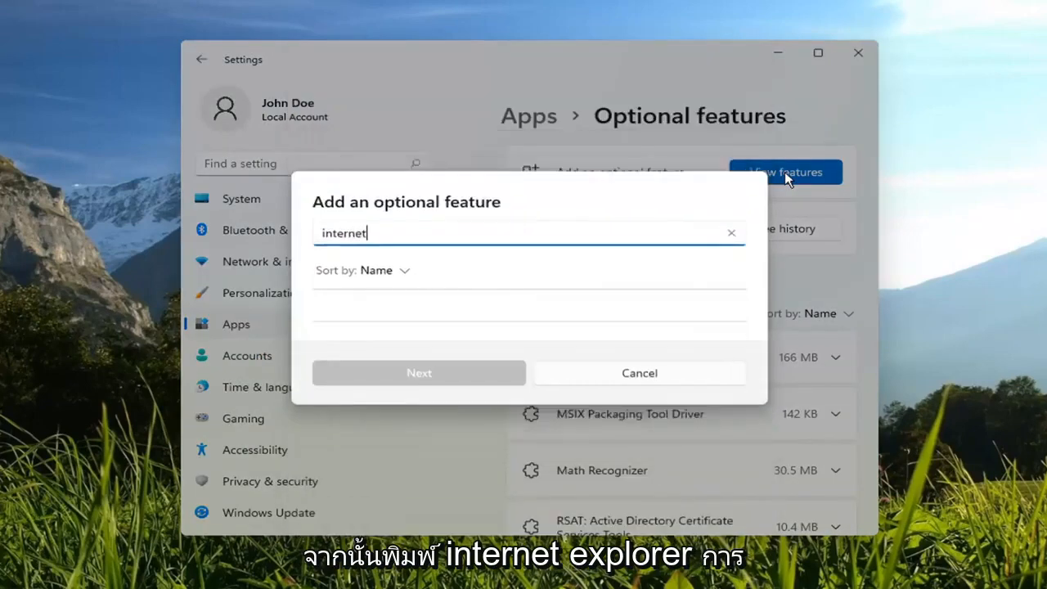
type("explorer")
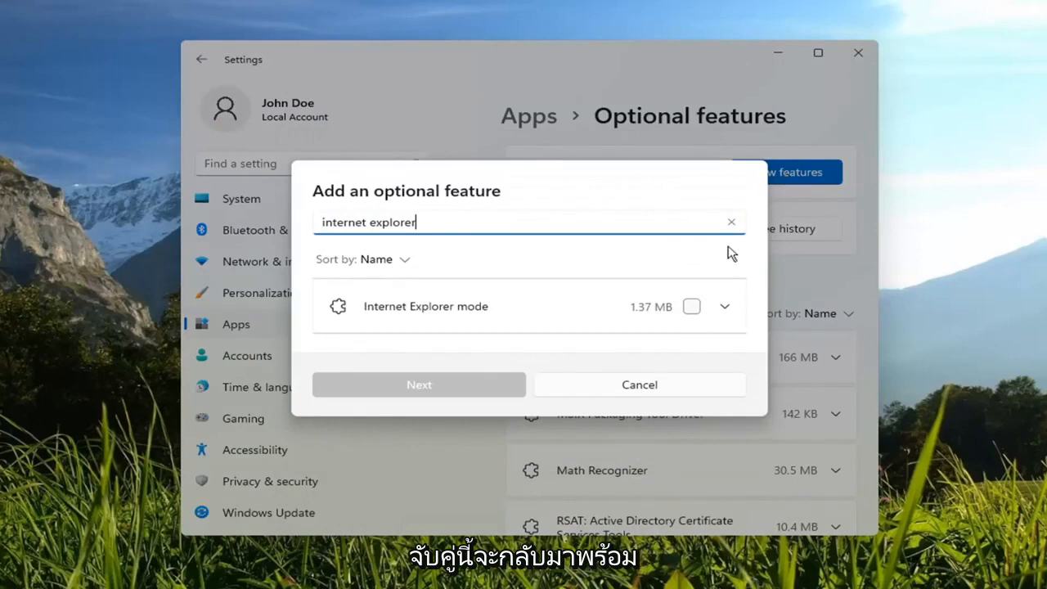
left_click(690, 306)
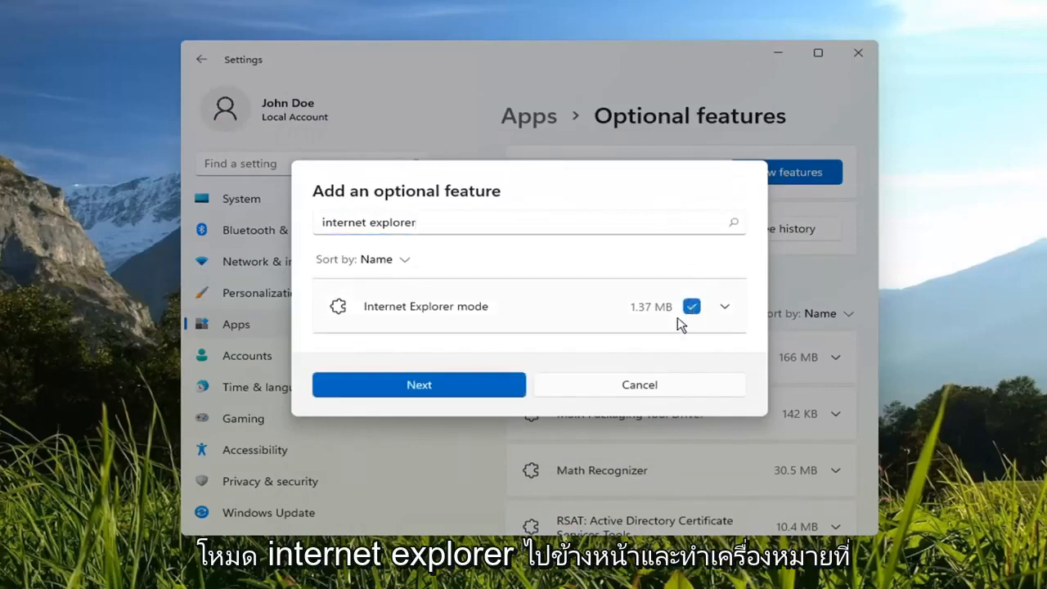
left_click(419, 385)
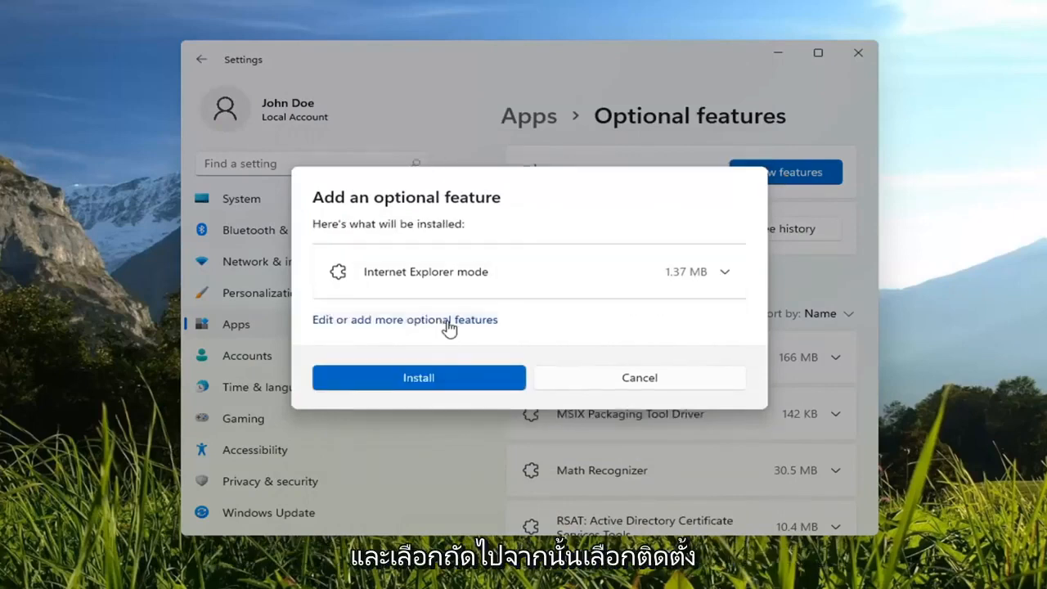
Step: Install Internet Explorer mode and wait until it shows Installed, restart required
left_click(419, 377)
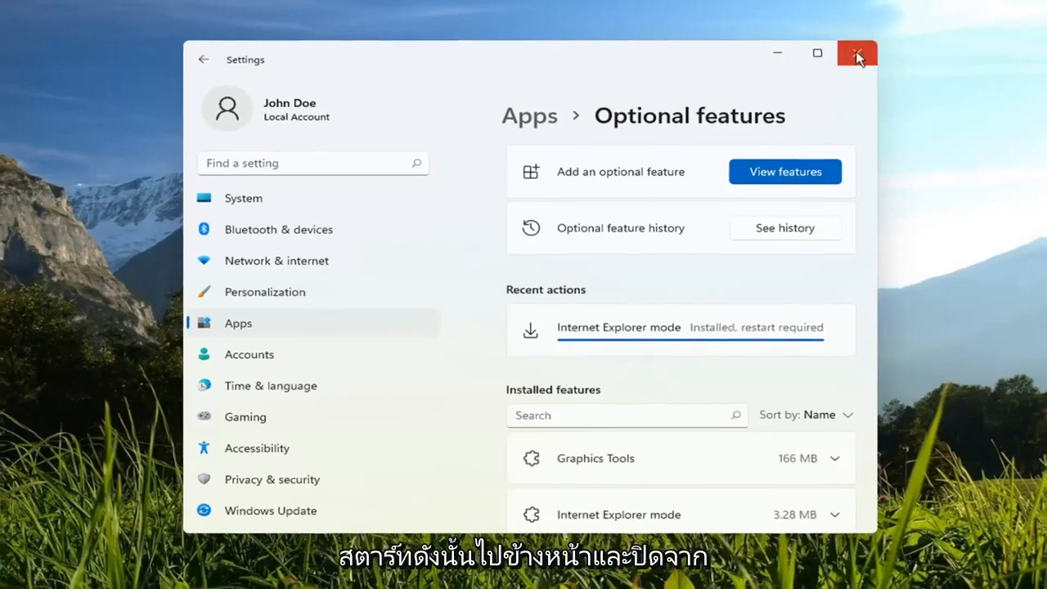
Step: Restart the PC from the Start button's Shut down or sign out menu
right_click(427, 575)
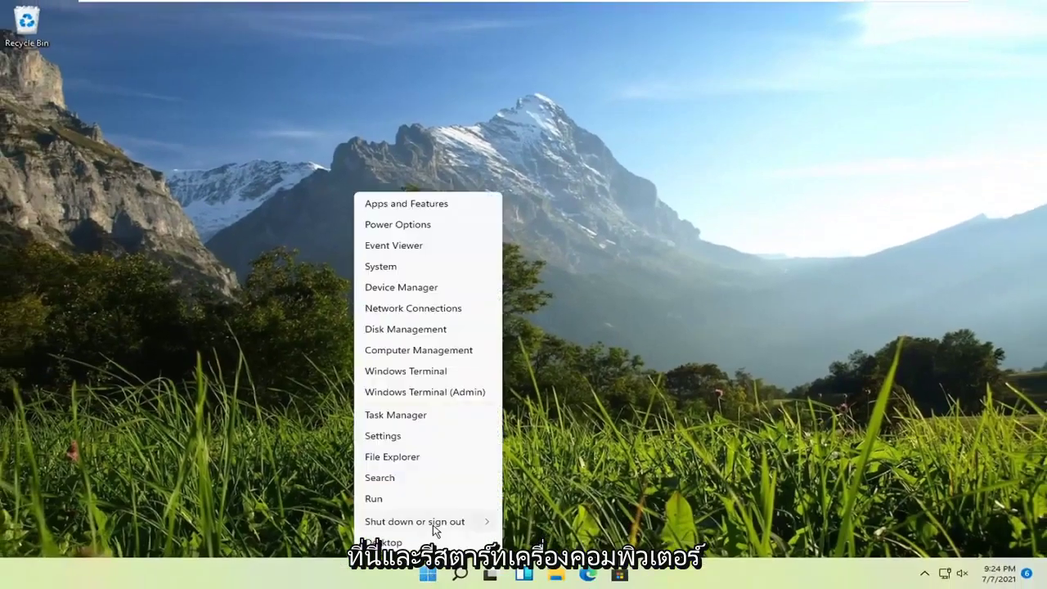
left_click(414, 520)
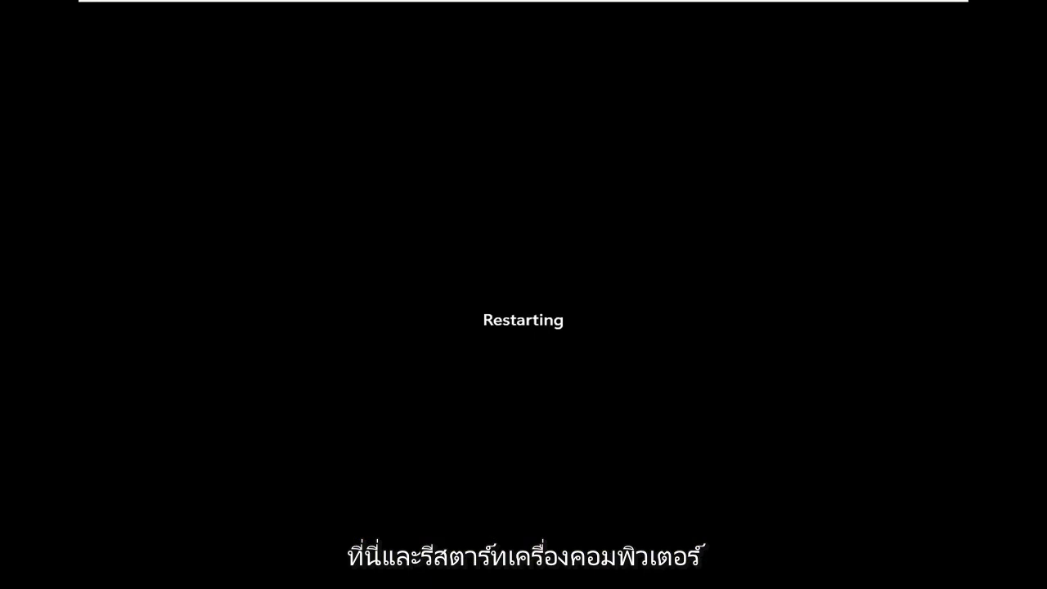